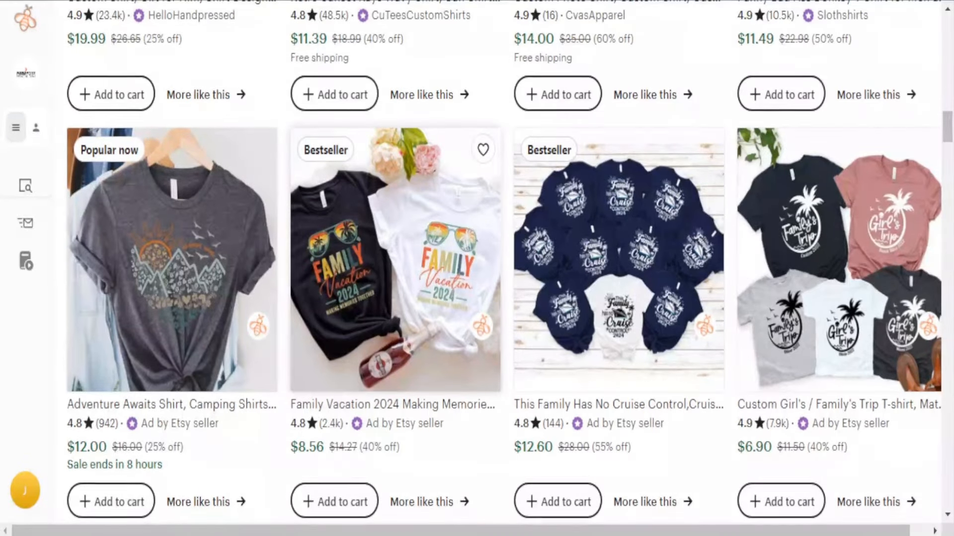
Dismiss the shop details view and sort the EverBee t-shirt listings by total shop sales.
scroll(down, 3)
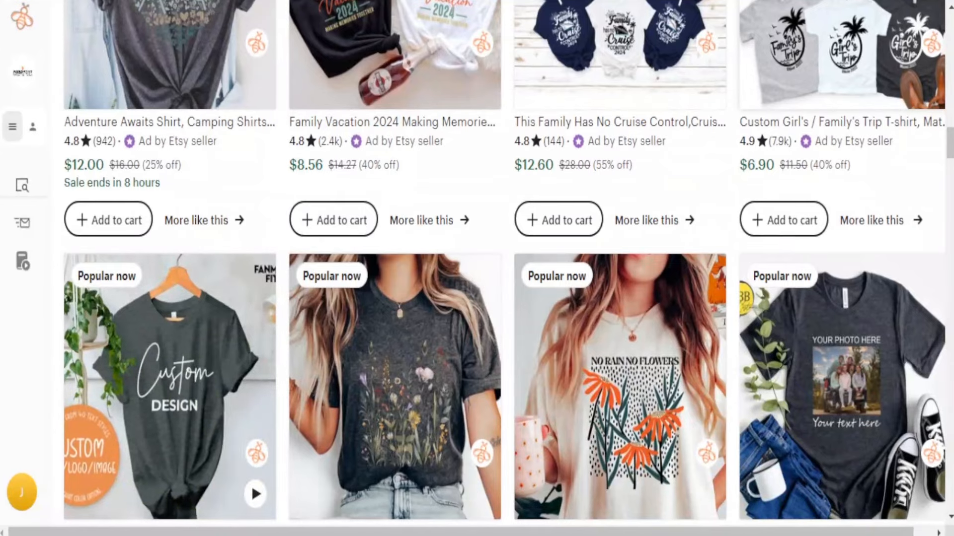
scroll(down, 3)
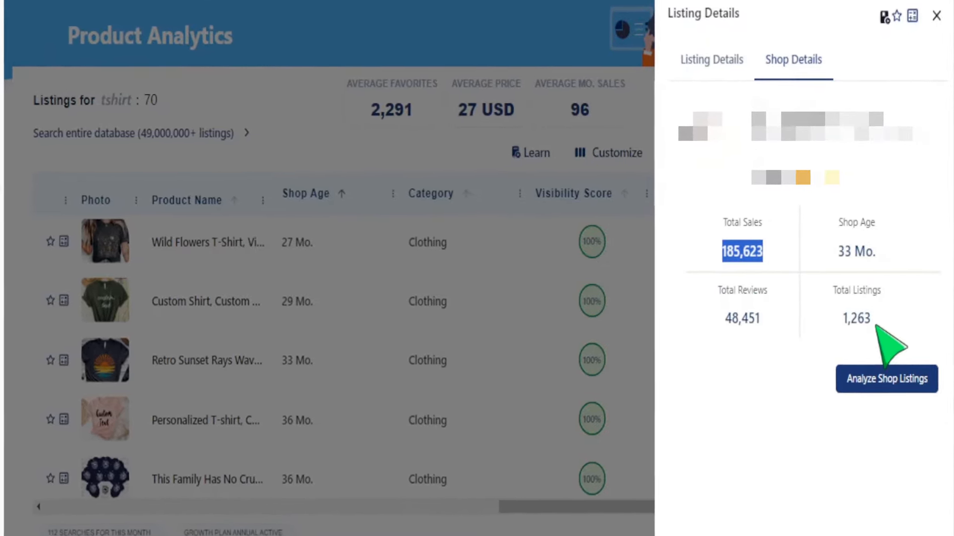
click(886, 378)
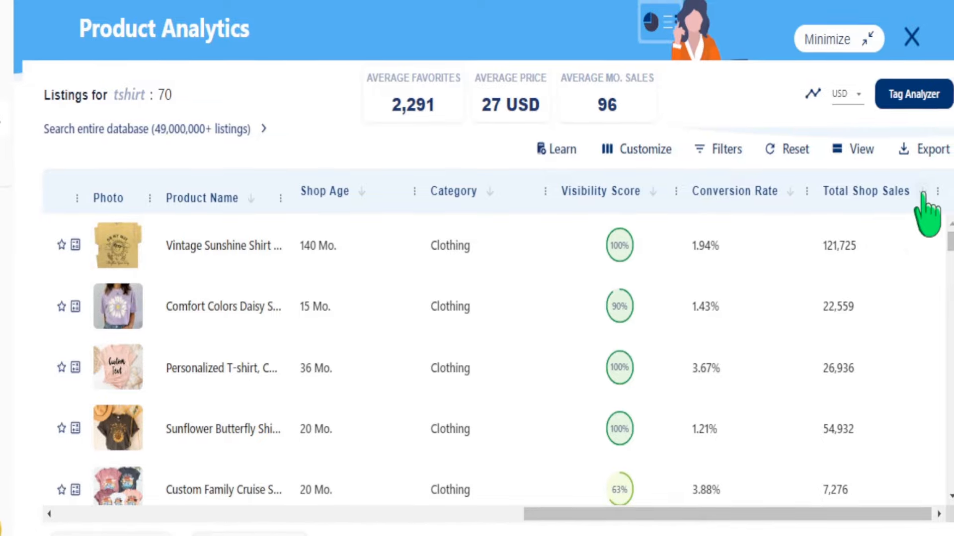
click(923, 191)
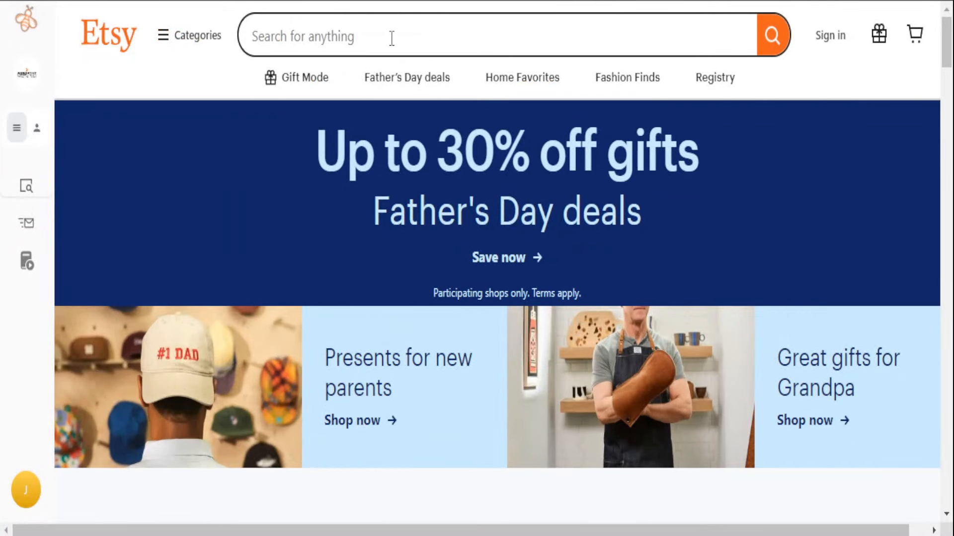
Search Etsy for 'tshirt'.
click(391, 36)
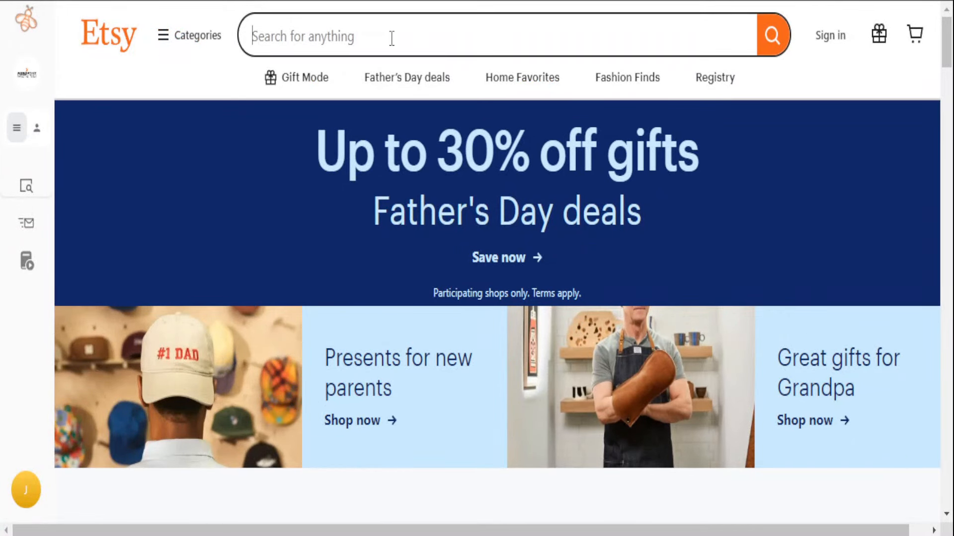
text(tshirt)
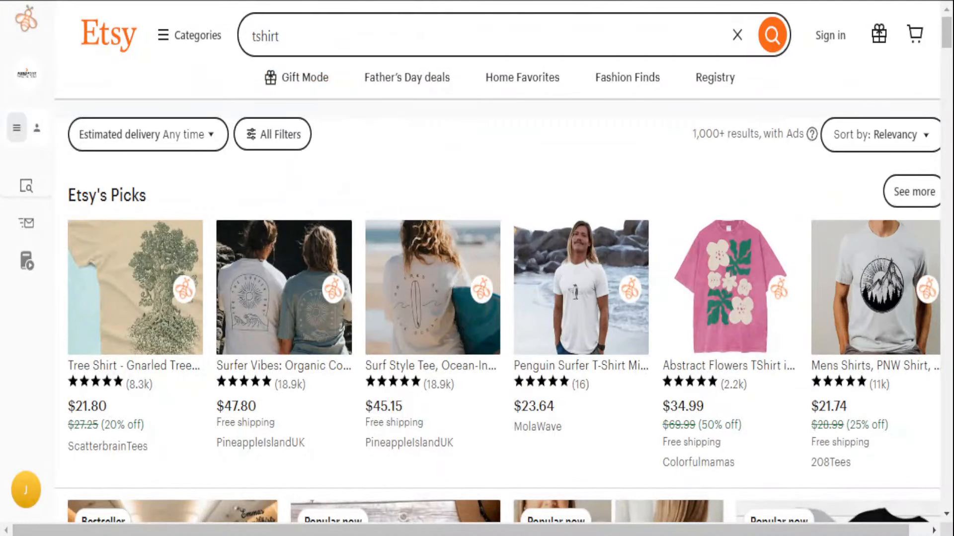
mouse_move(453, 171)
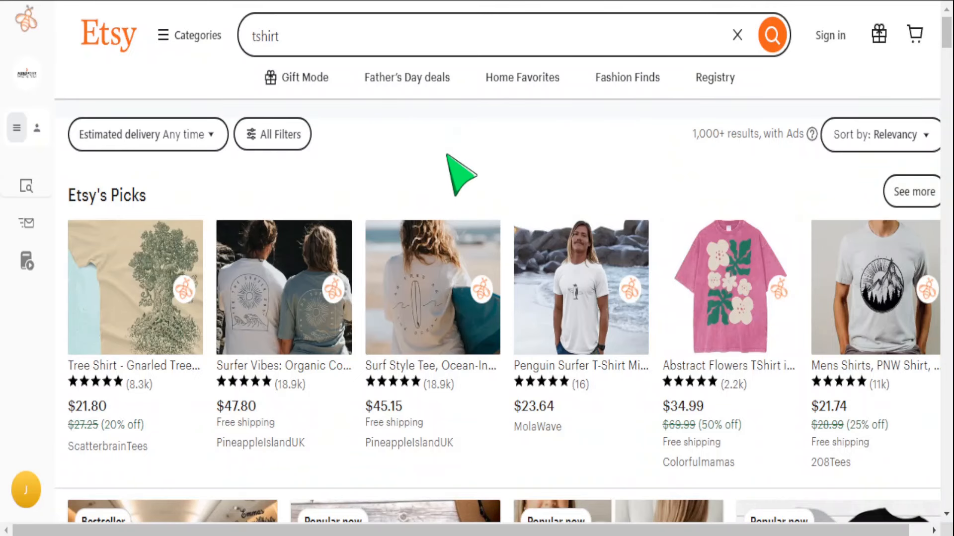
scroll(down, 3)
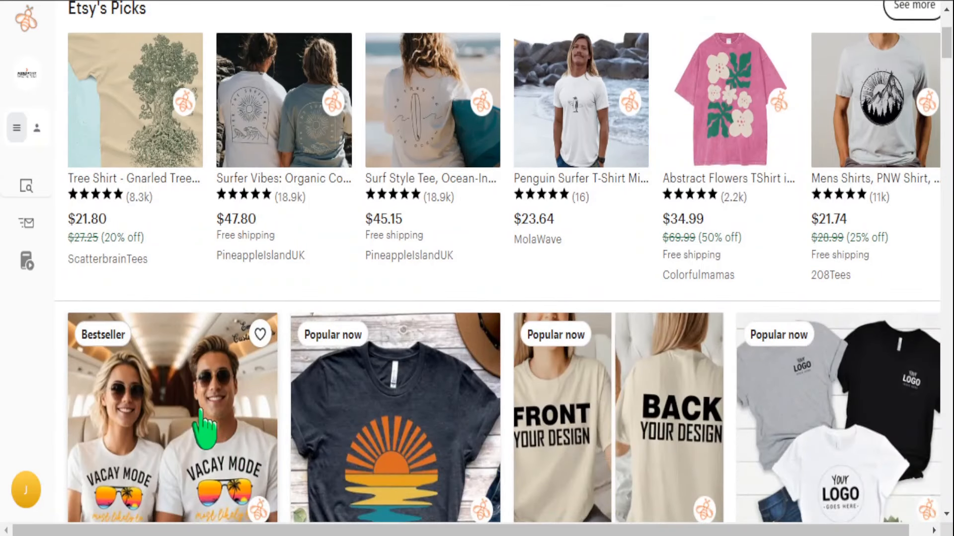
mouse_move(222, 420)
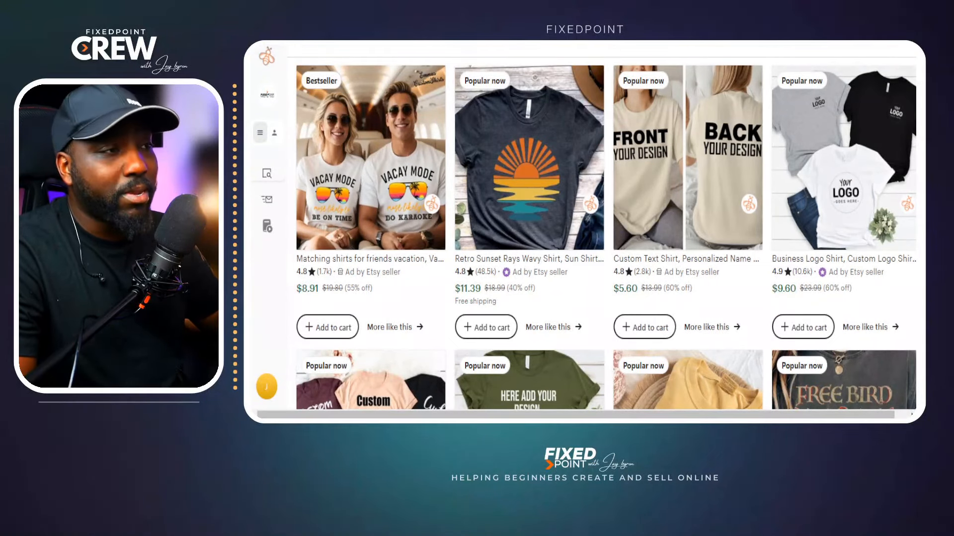
scroll(down, 3)
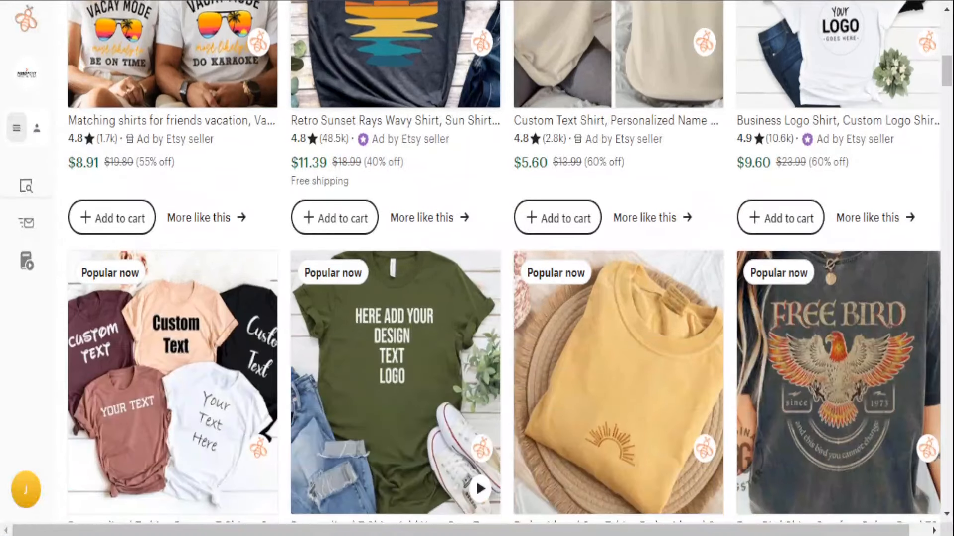
scroll(down, 3)
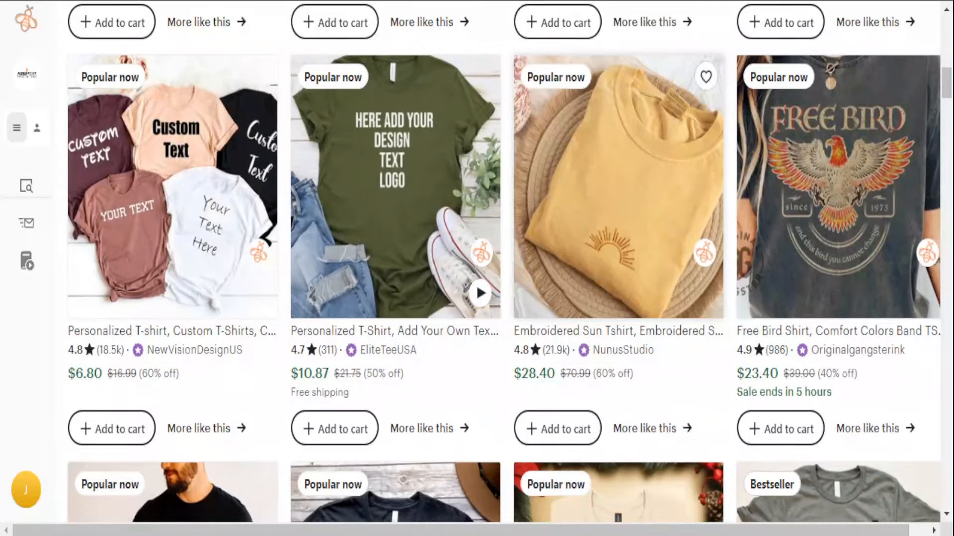
scroll(down, 3)
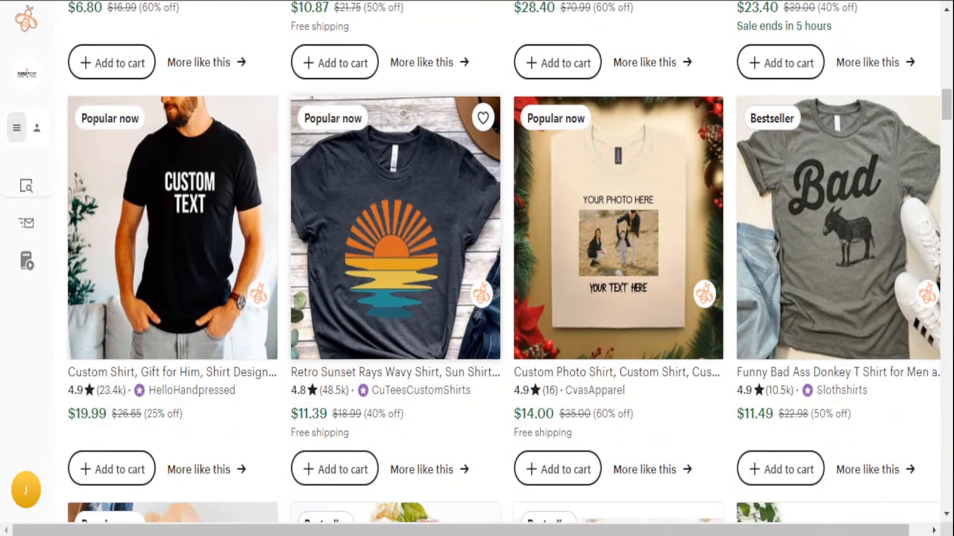
scroll(down, 3)
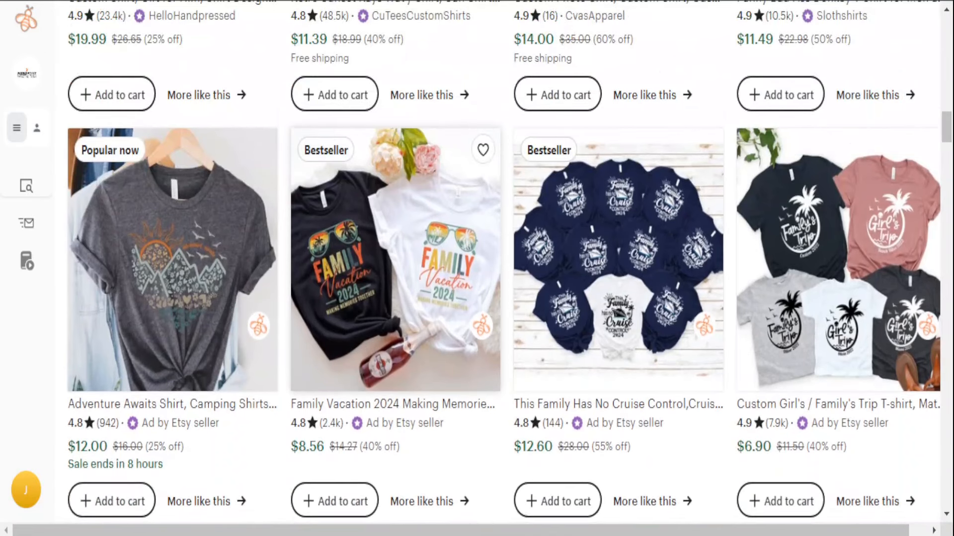
scroll(down, 3)
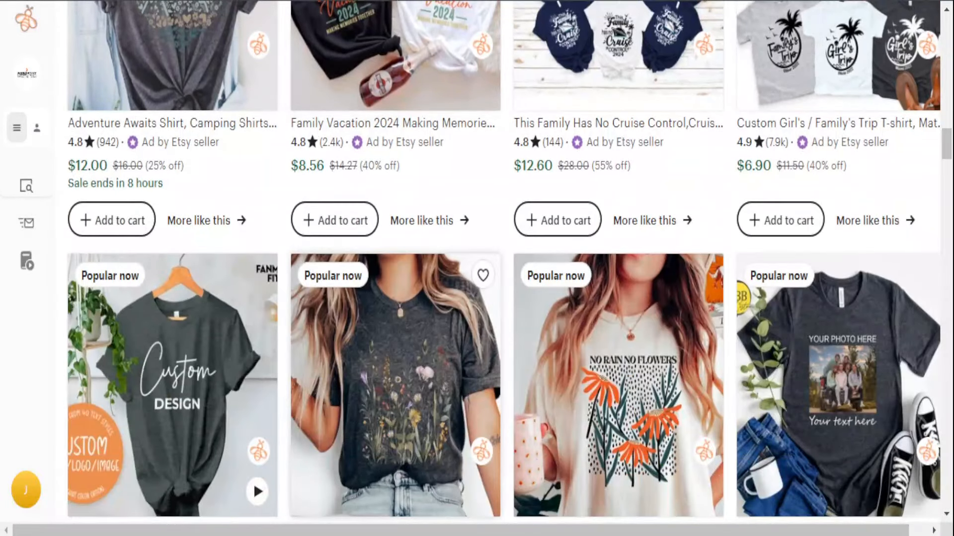